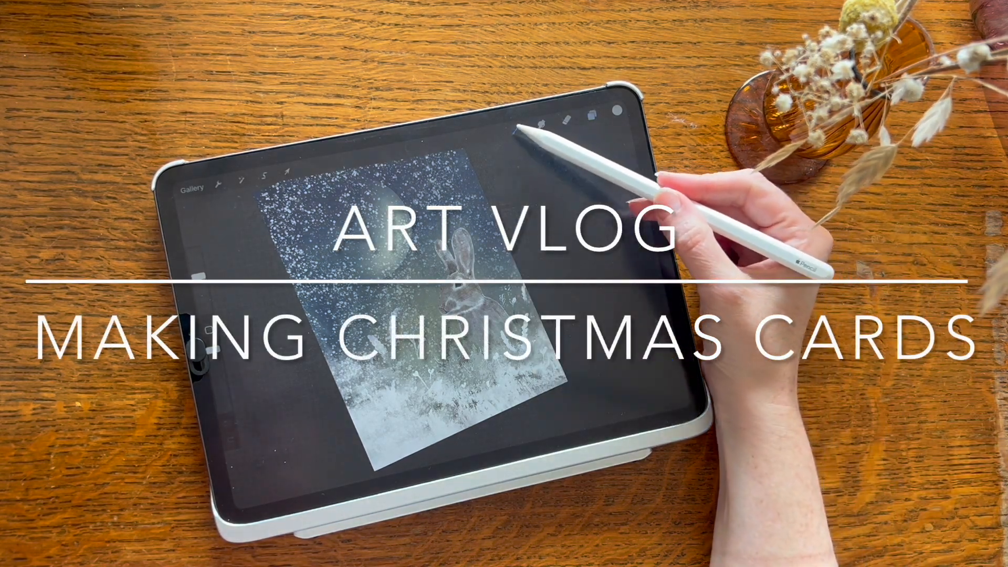
Step: Paint fine details on the rabbit in snowy grass, then reveal the layer stack
left_click(591, 109)
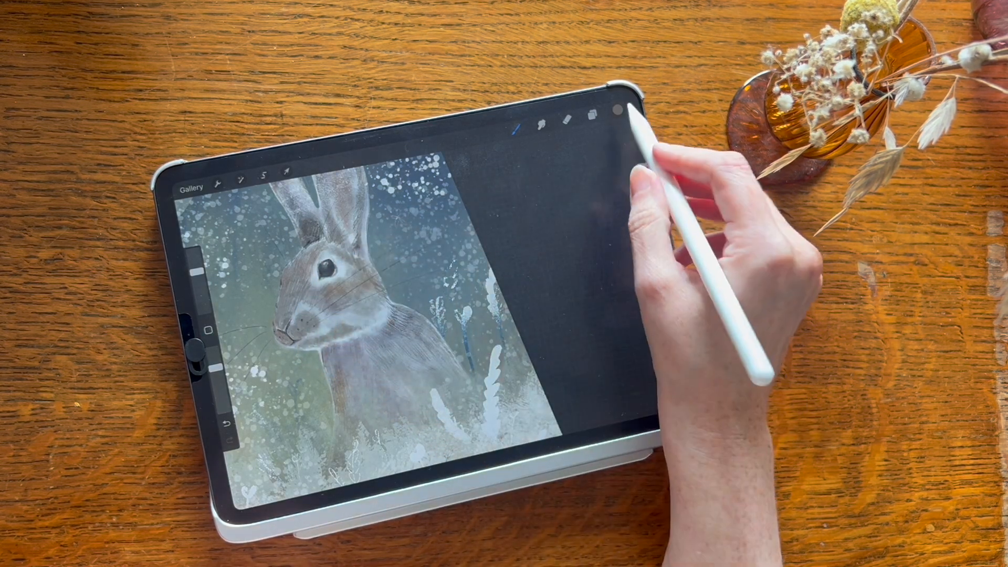
left_click(615, 111)
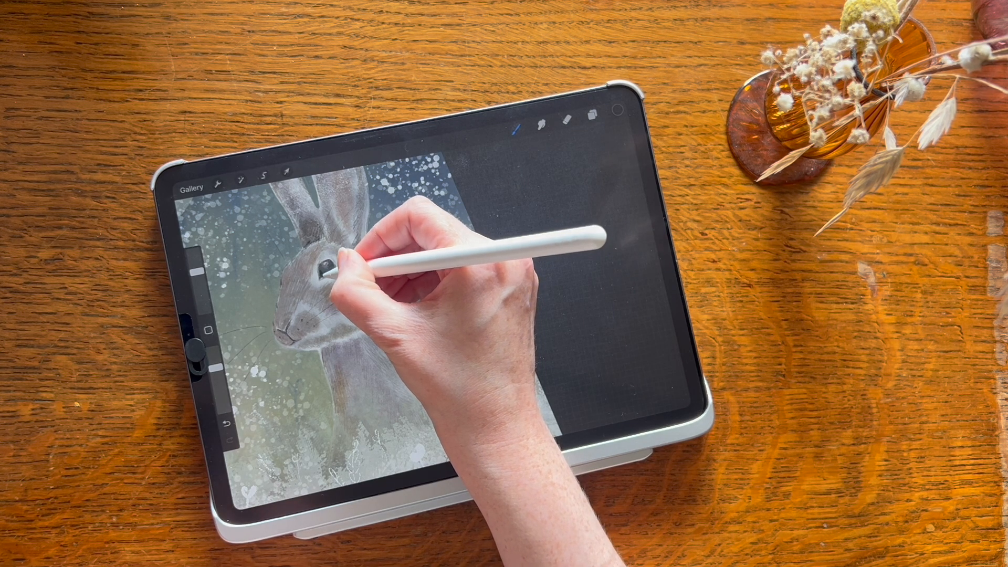
left_click(593, 125)
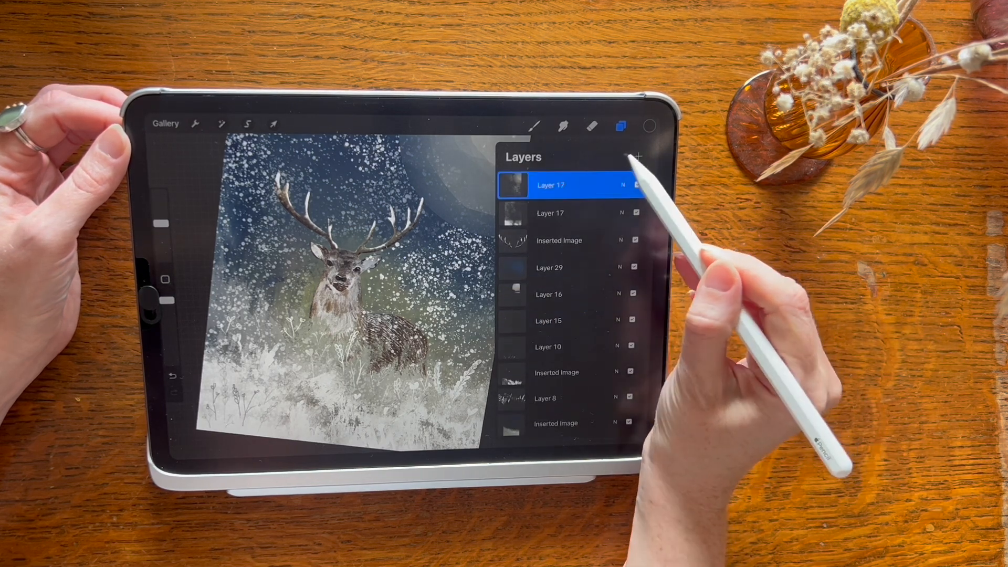
Step: Draw pale wheat and wildflower stems across the stag's snowy foreground with a fine brush
left_click(620, 126)
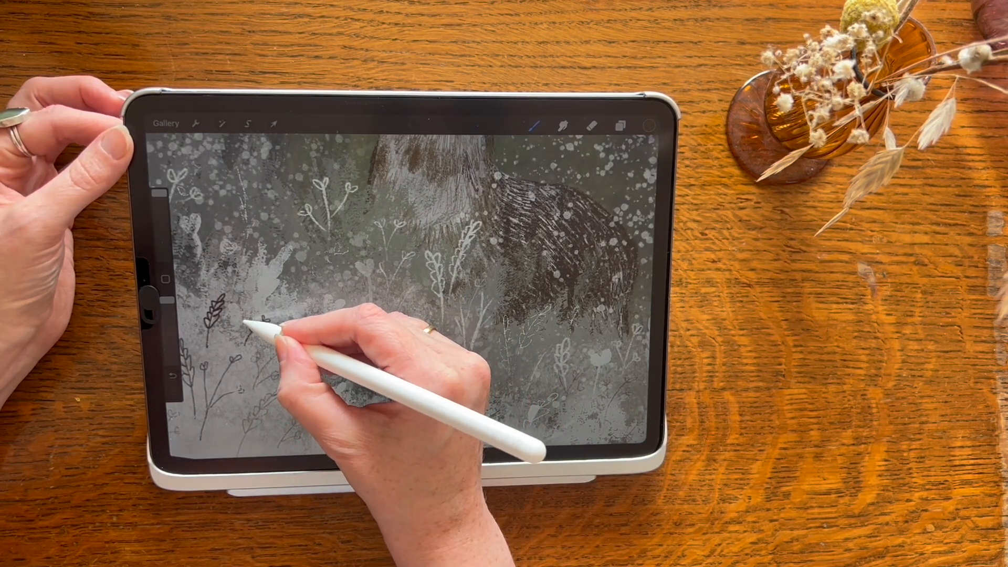
left_click(165, 122)
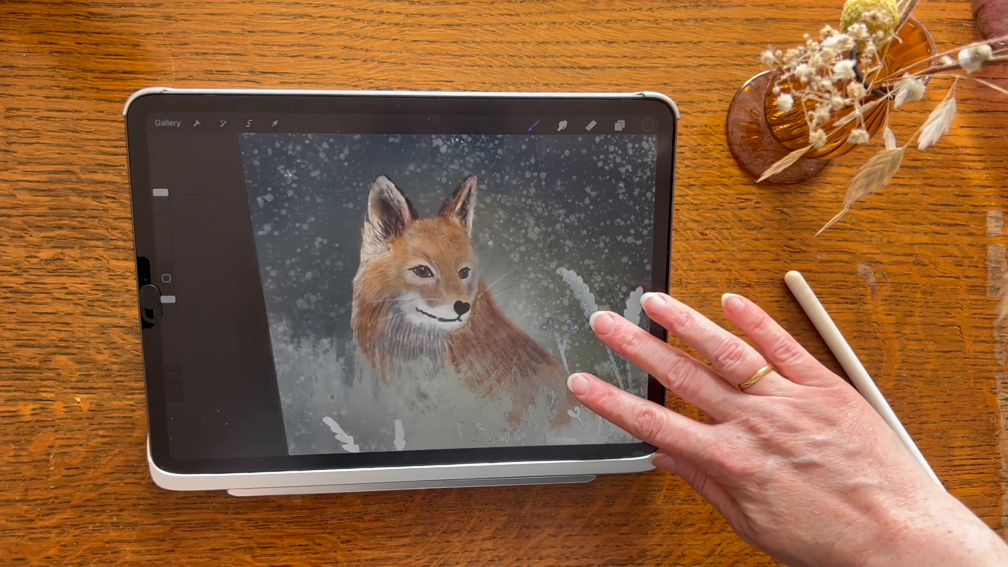
Step: Place the rabbit painting on the card front with its Rabbit in the Winter Snow title
left_click(167, 123)
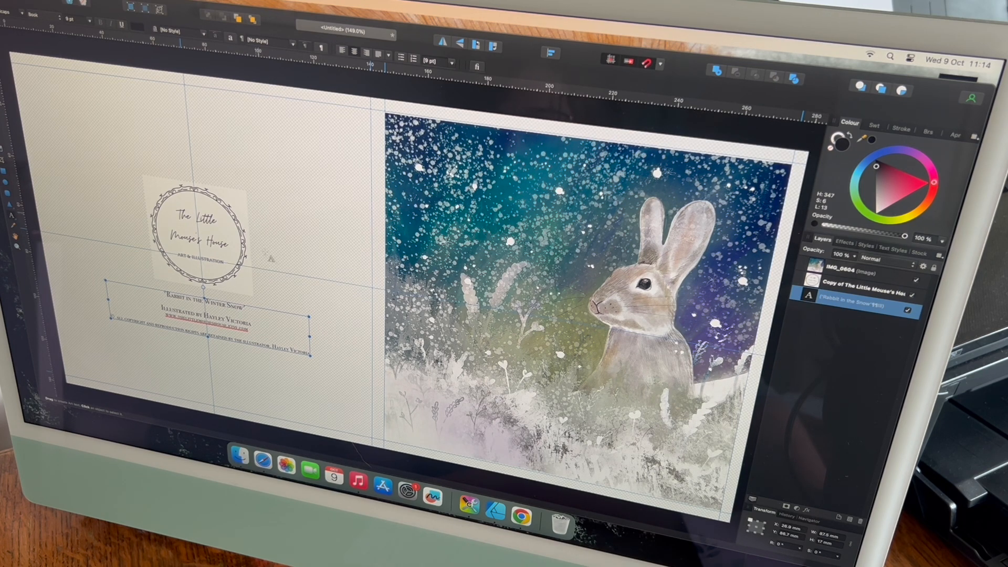
Step: Print the rabbit card at 14 cm square and save it as 'Rabbit in the Winter Snow' in Cards
left_click(6, 5)
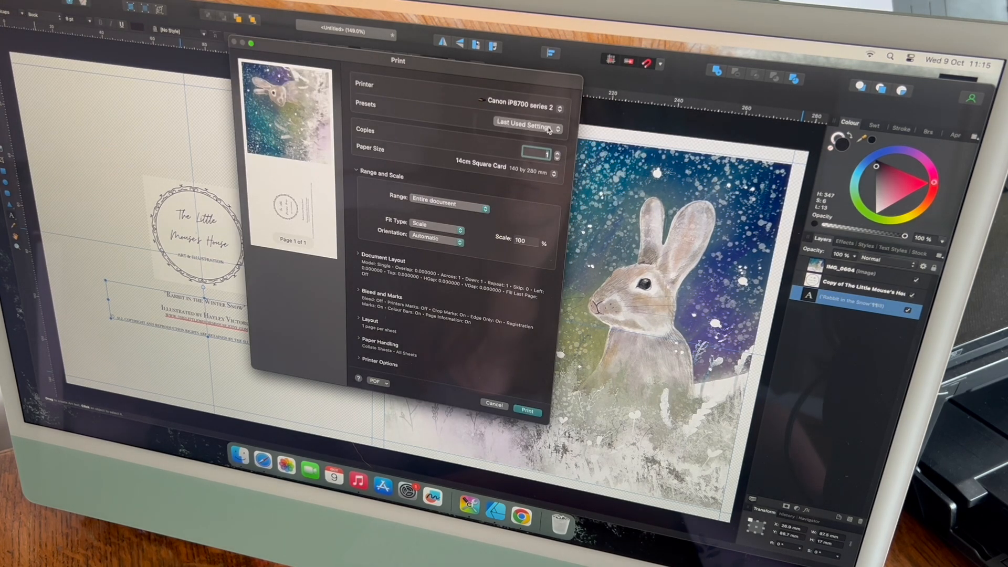
left_click(528, 107)
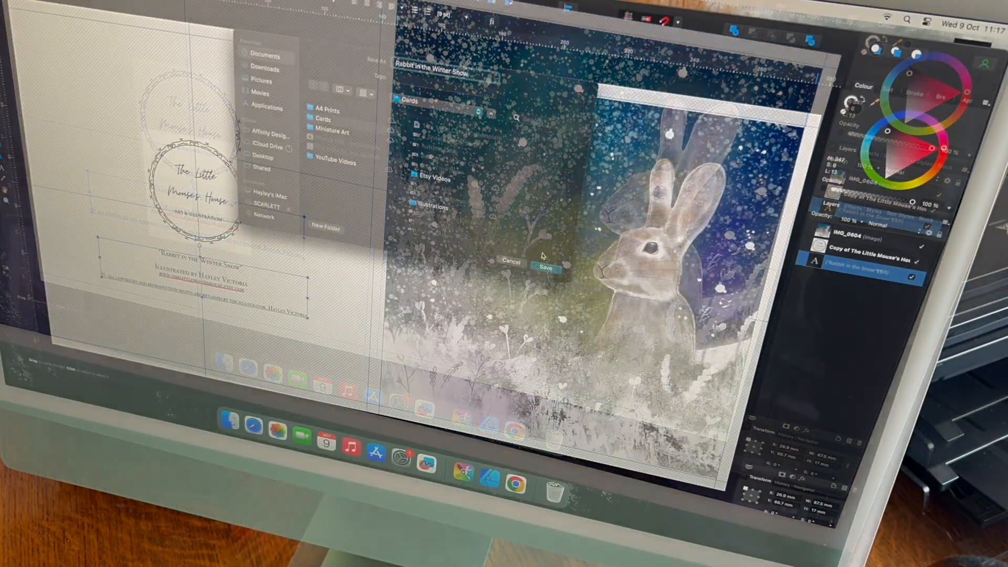
Step: Print the barn owl card on the 14 cm square card settings
left_click(545, 267)
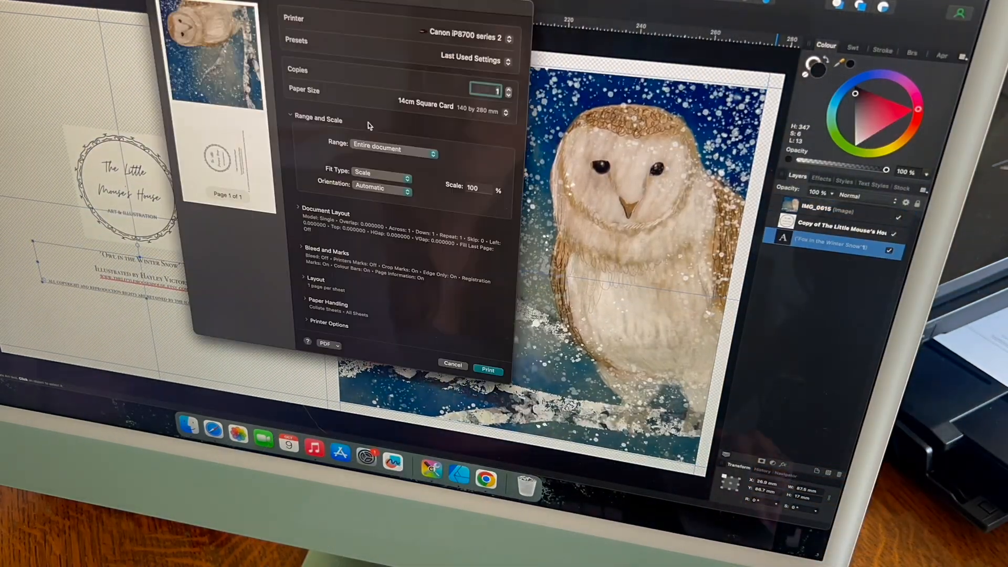
left_click(488, 370)
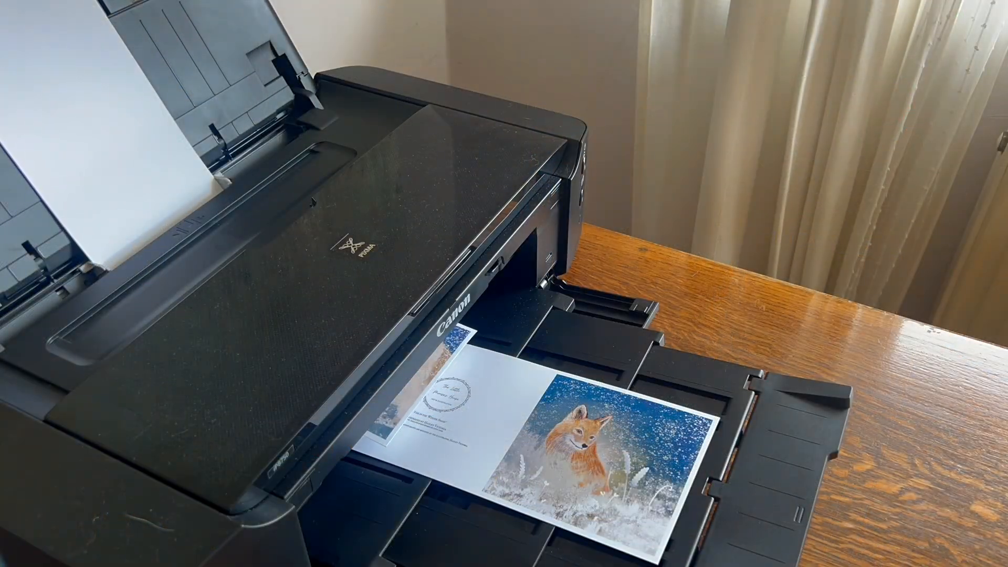